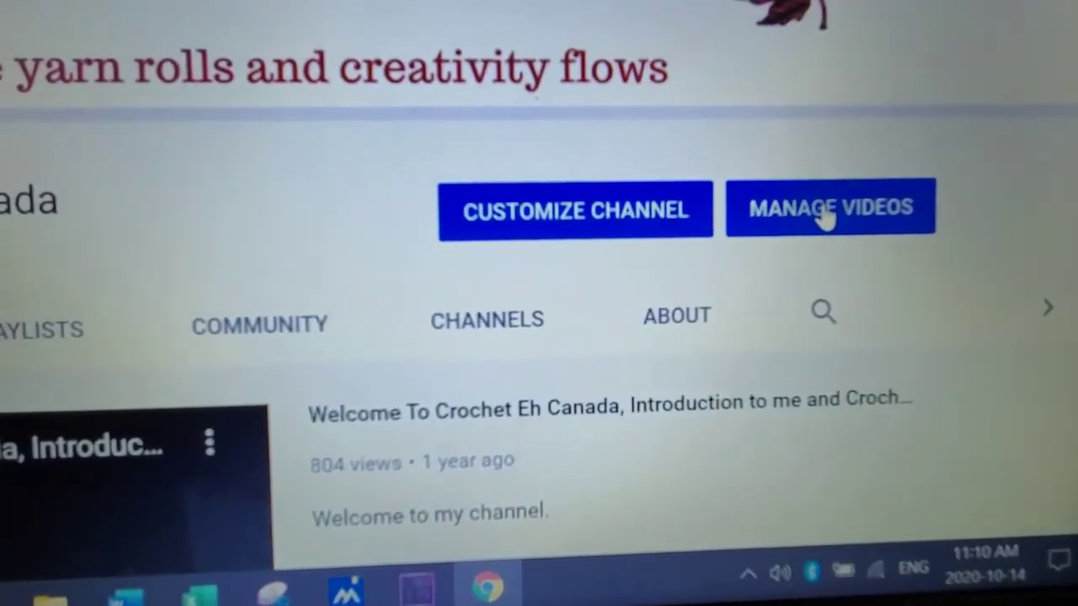
Enter the channel's video management area and bring Settings into view in the sidebar.
{"action": "left_click", "coordinate": [831, 209]}
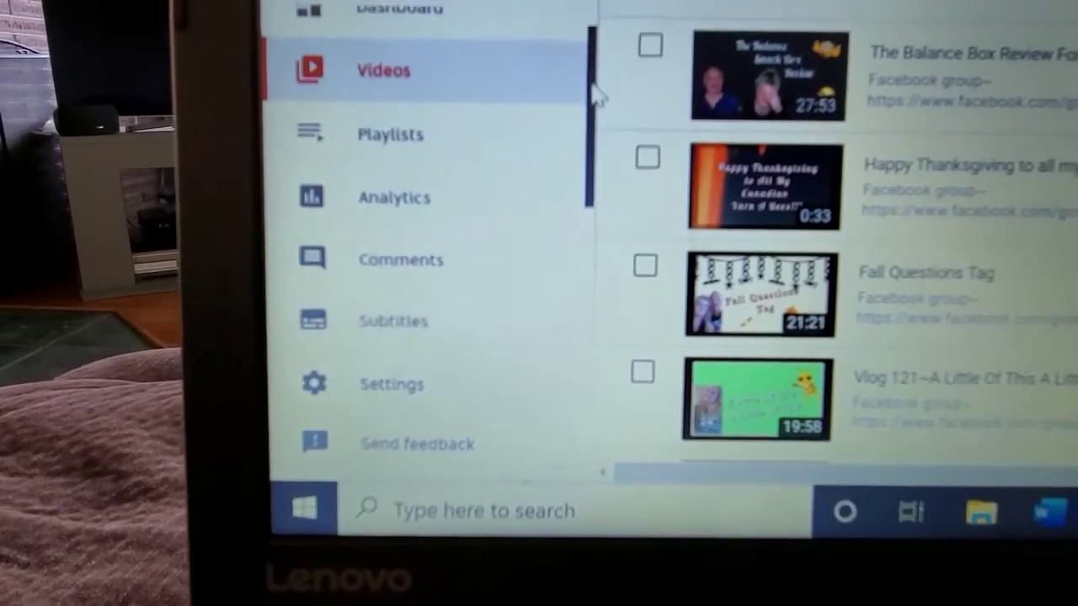
{"action": "scroll", "scroll_direction": "down", "scroll_amount": 3}
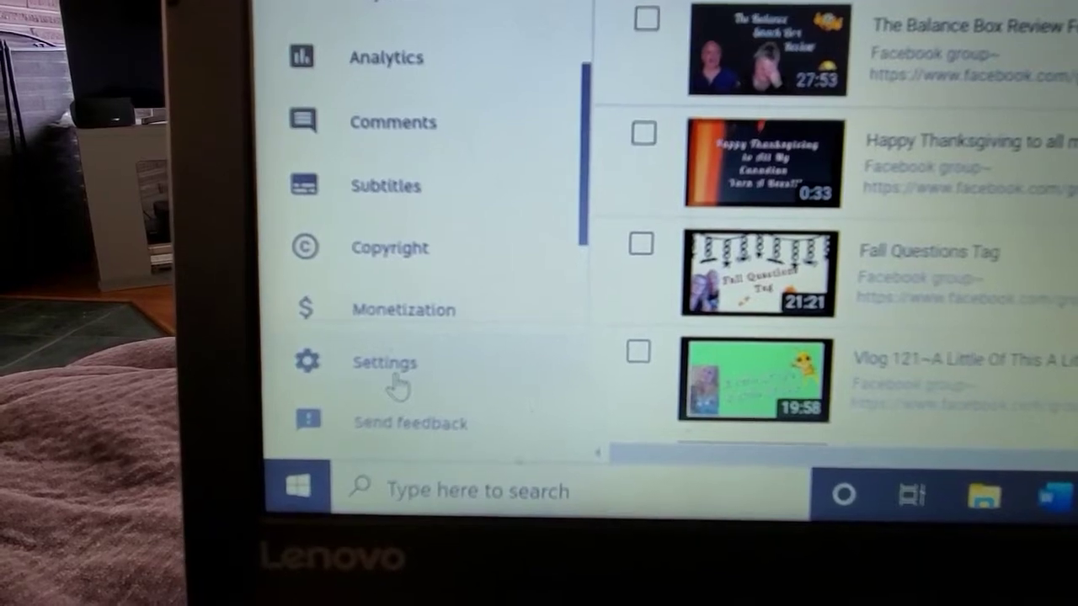
Reach the Upload defaults section of the channel settings.
{"action": "left_click", "coordinate": [384, 362]}
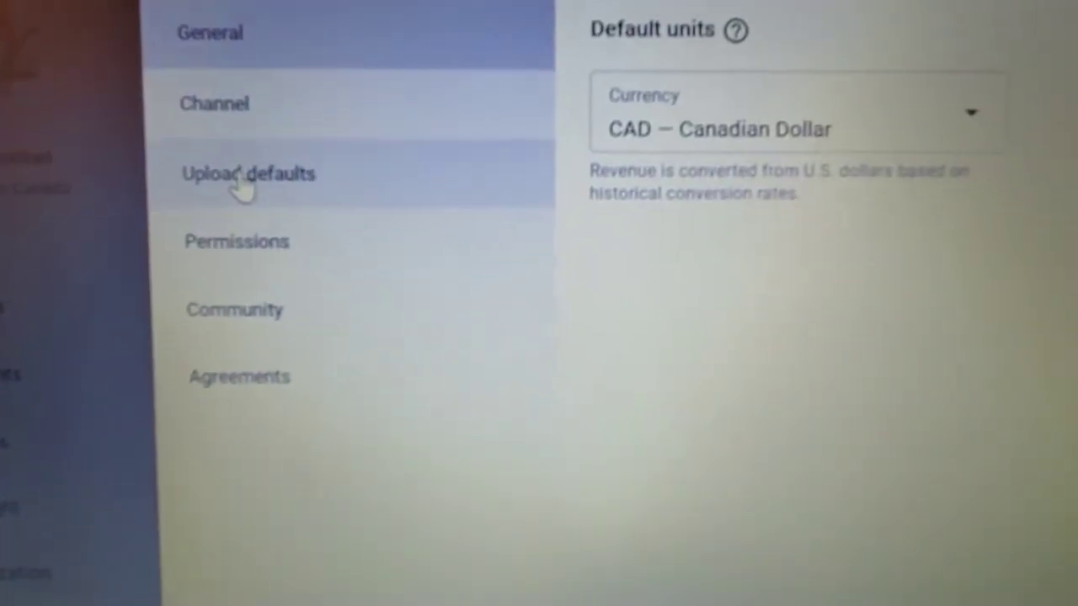
{"action": "left_click", "coordinate": [248, 174]}
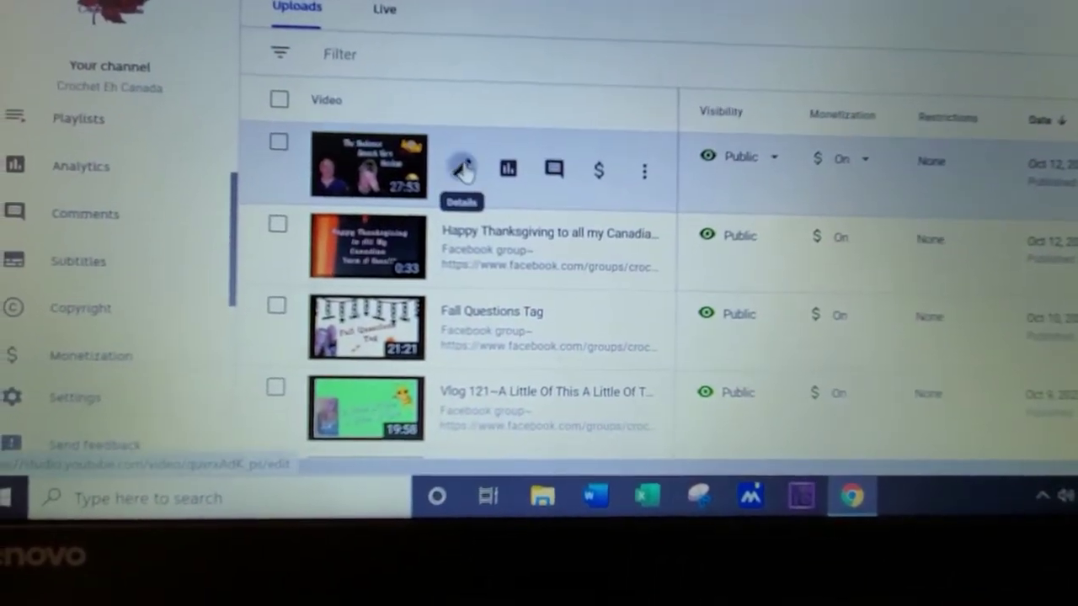
Show the details of 'The Balance Box Review For October 2020' with its pre-filled description.
{"action": "left_click", "coordinate": [461, 169]}
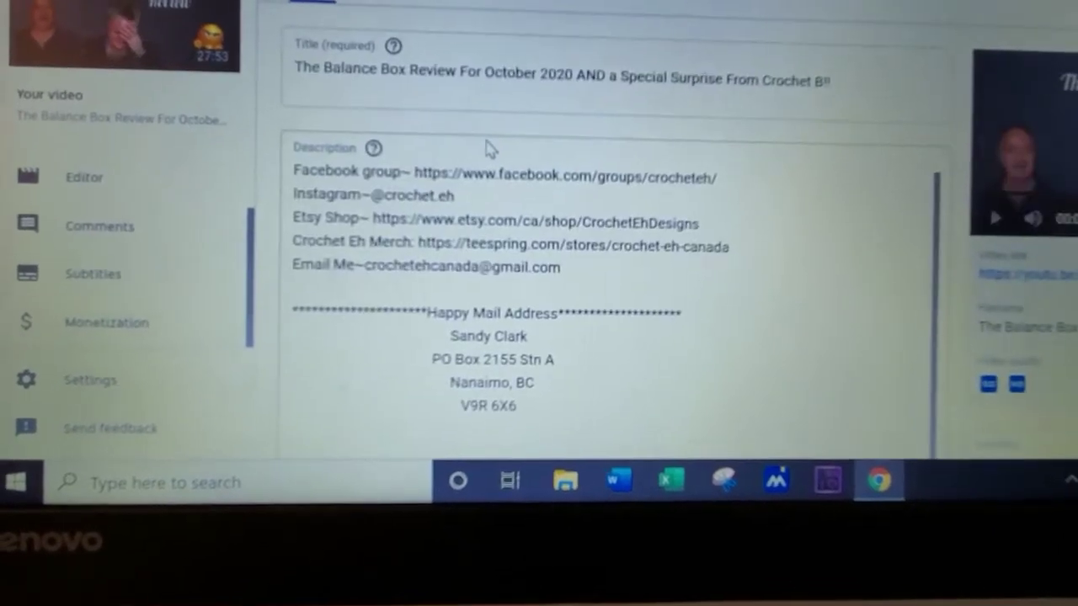